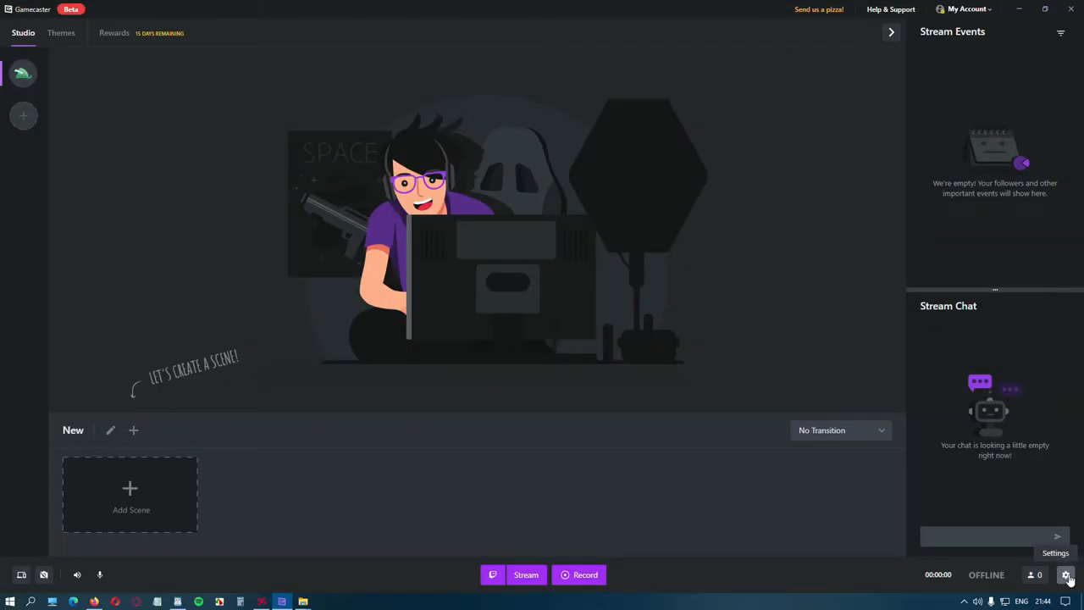
Enable Split Recordings in minutes and turn on Multi-track Audio in Recording settings.
{"action": "left_click", "coordinate": [1067, 574]}
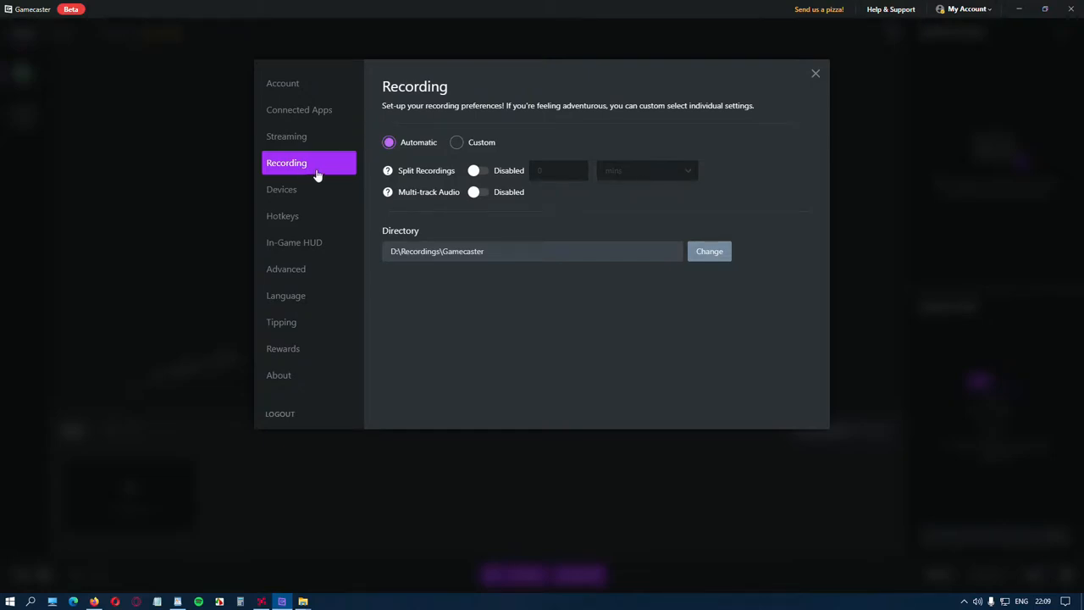
{"action": "mouse_move", "coordinate": [397, 136]}
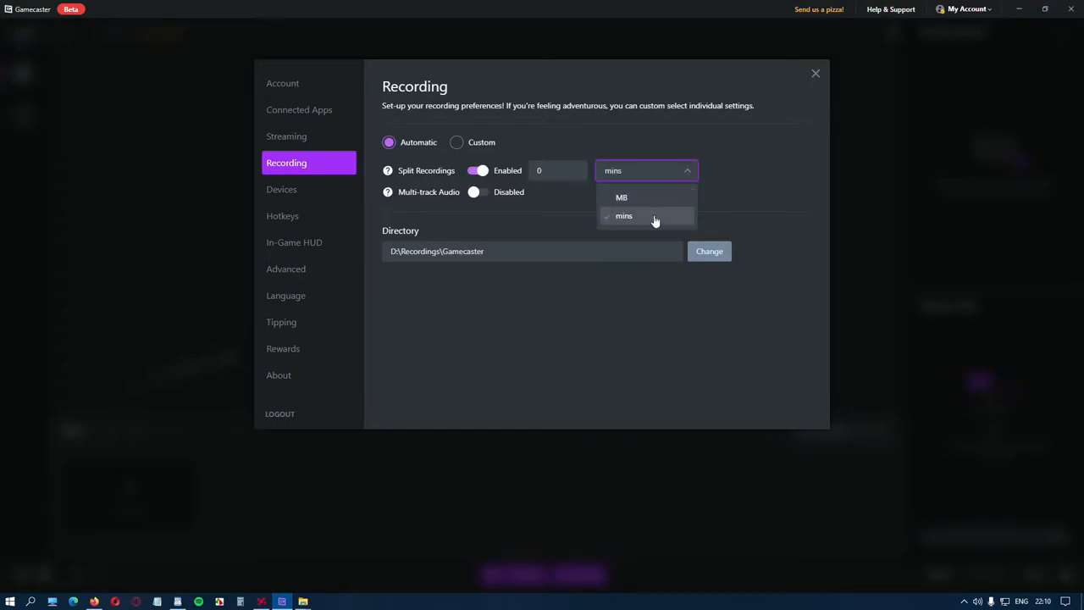
{"action": "left_click", "coordinate": [624, 215]}
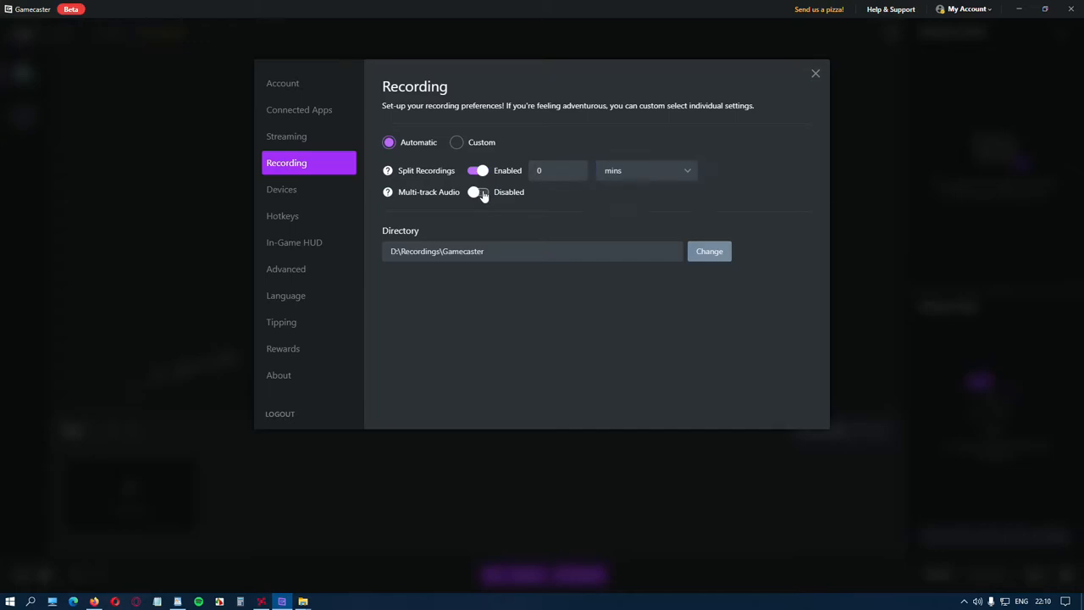
{"action": "left_click", "coordinate": [479, 191]}
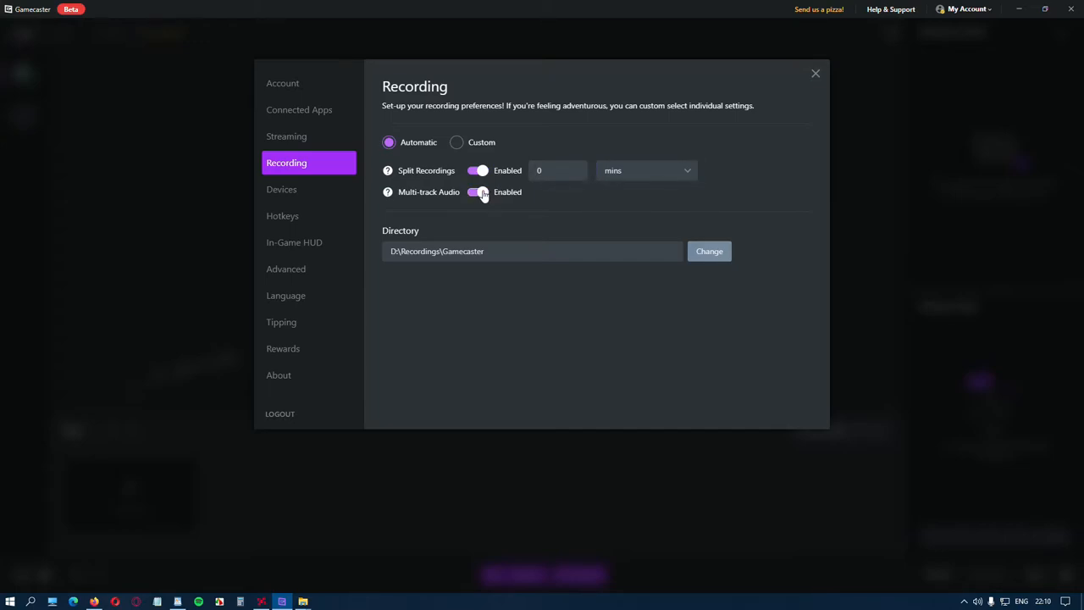
{"action": "left_click", "coordinate": [479, 192]}
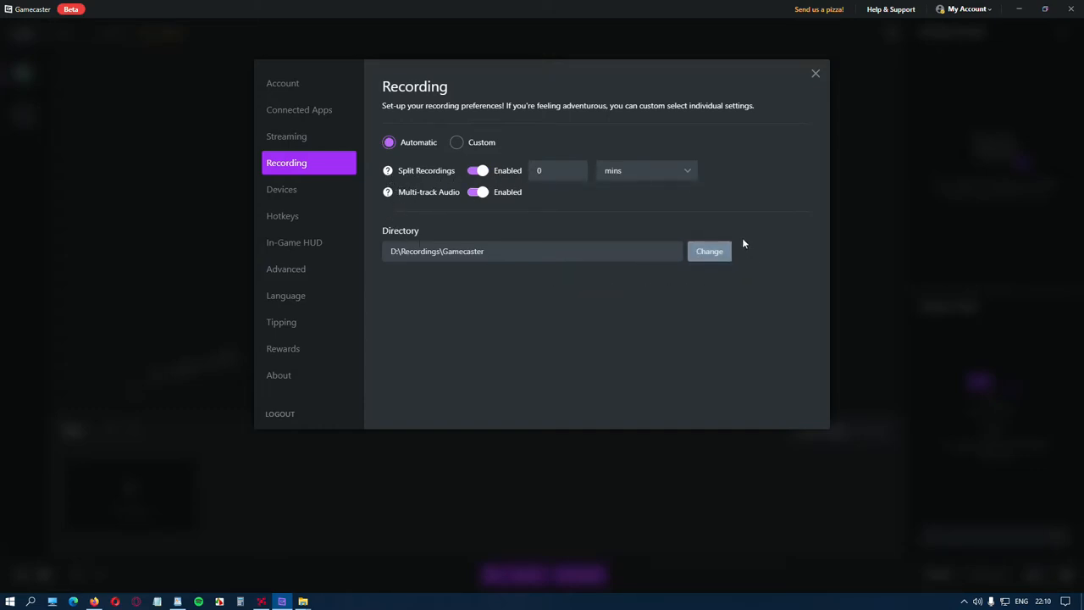
{"action": "mouse_move", "coordinate": [555, 164]}
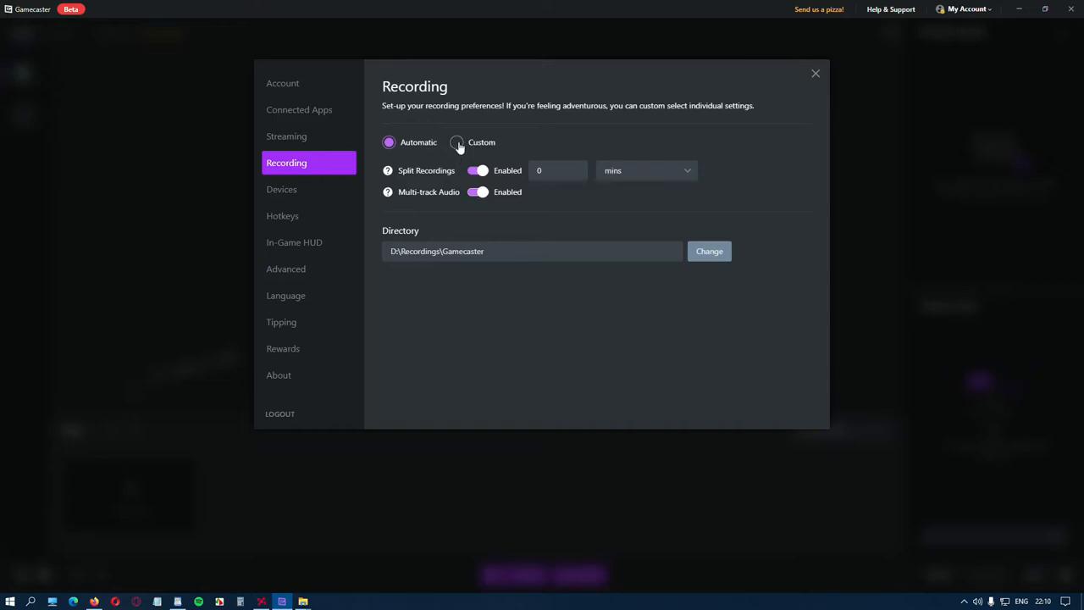
Set recording to Custom with 1080p Full HD resolution and the AMD VCE codec.
{"action": "left_click", "coordinate": [457, 142]}
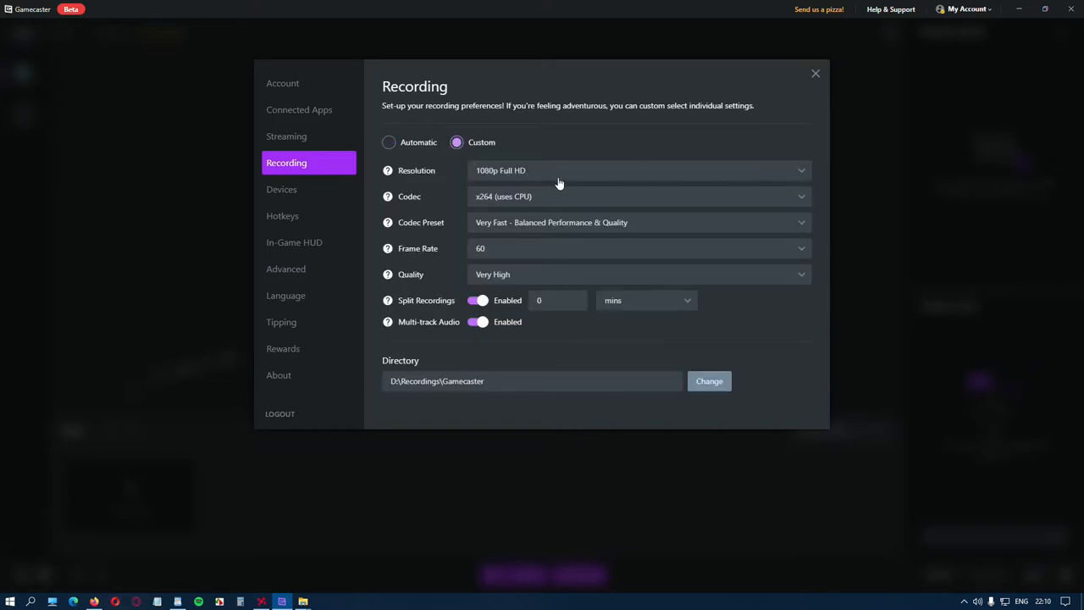
{"action": "left_click", "coordinate": [639, 170]}
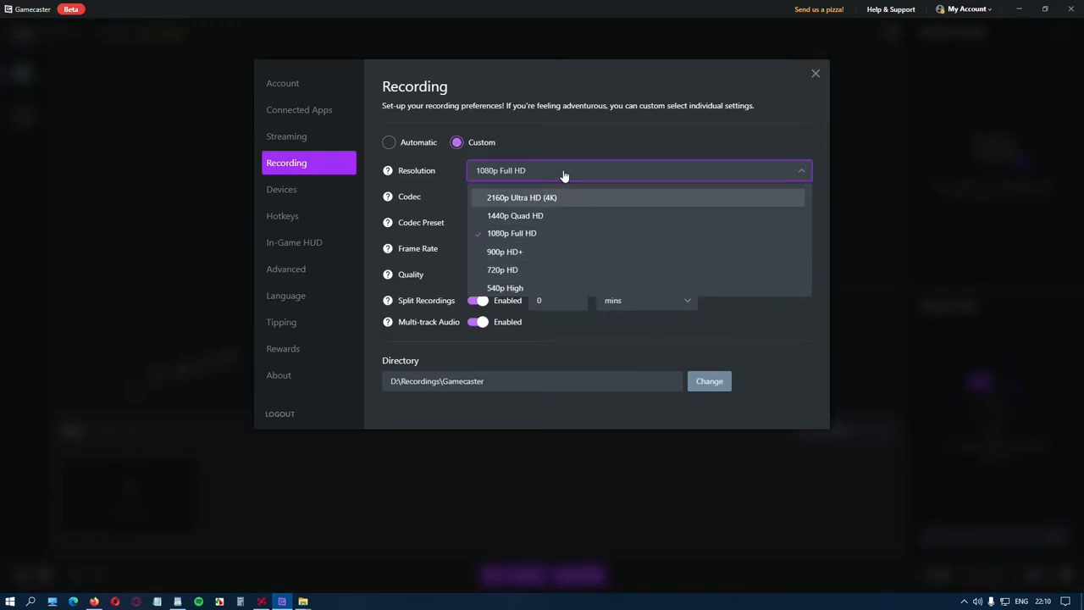
{"action": "left_click", "coordinate": [638, 195]}
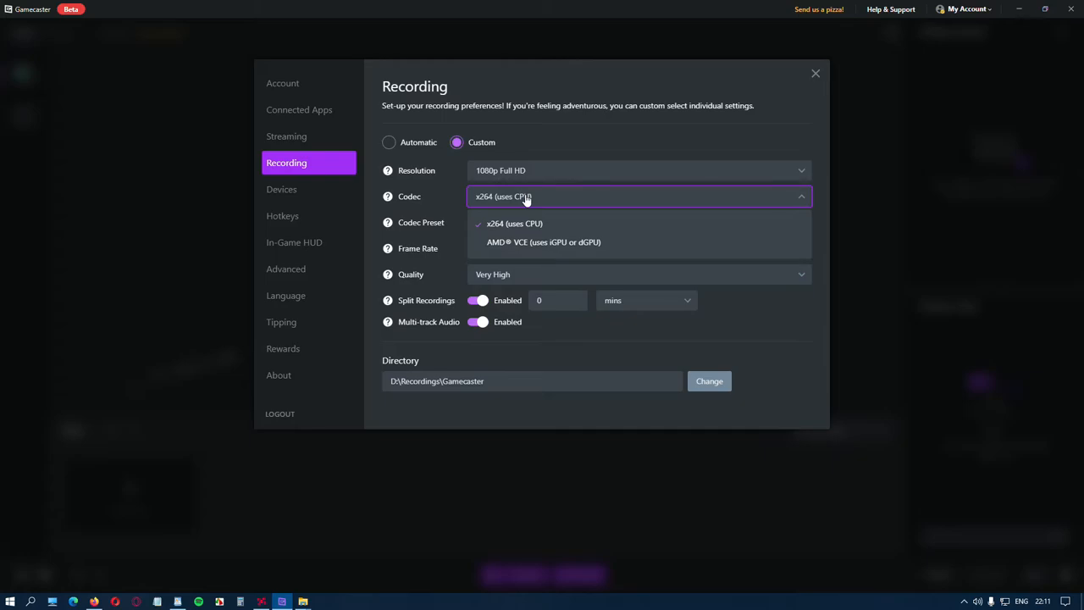
{"action": "mouse_move", "coordinate": [473, 188]}
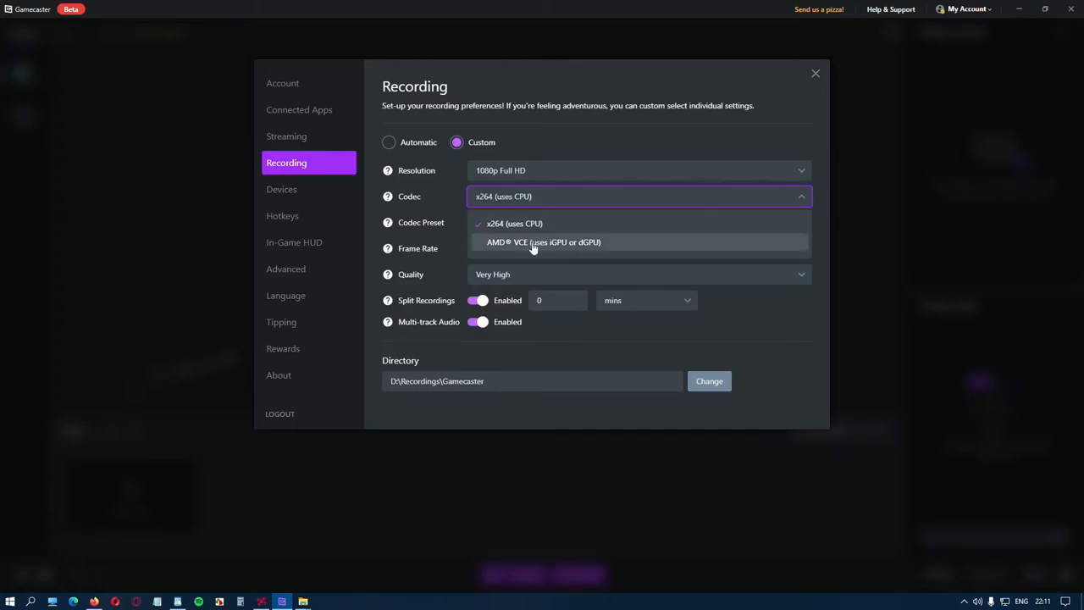
{"action": "left_click", "coordinate": [544, 243]}
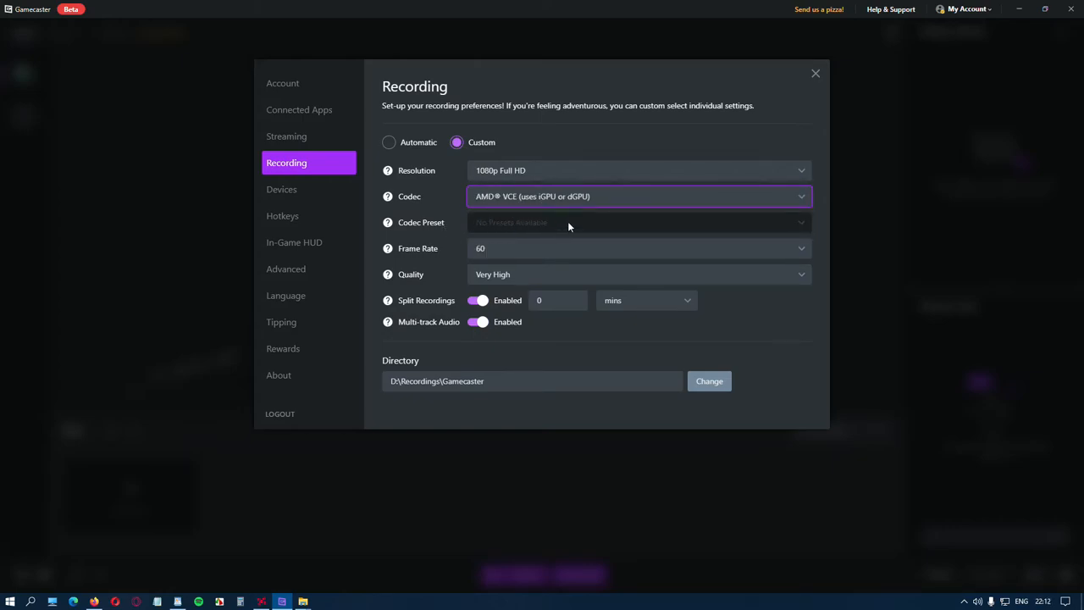
{"action": "mouse_move", "coordinate": [575, 226]}
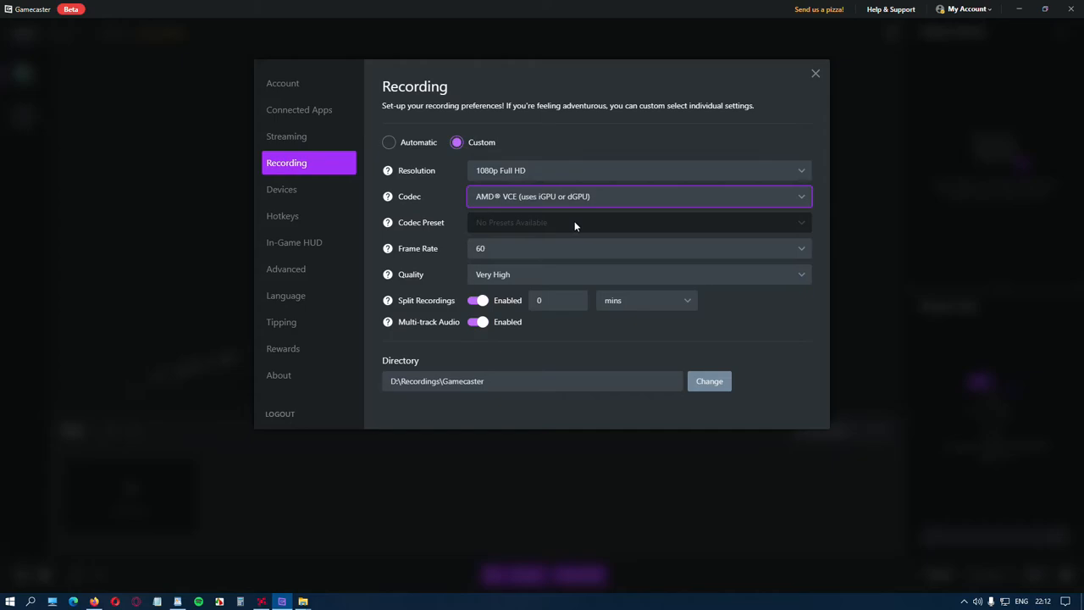
Keep frame rate at 60 and quality at Very High, then revert to Automatic mode.
{"action": "left_click", "coordinate": [637, 248]}
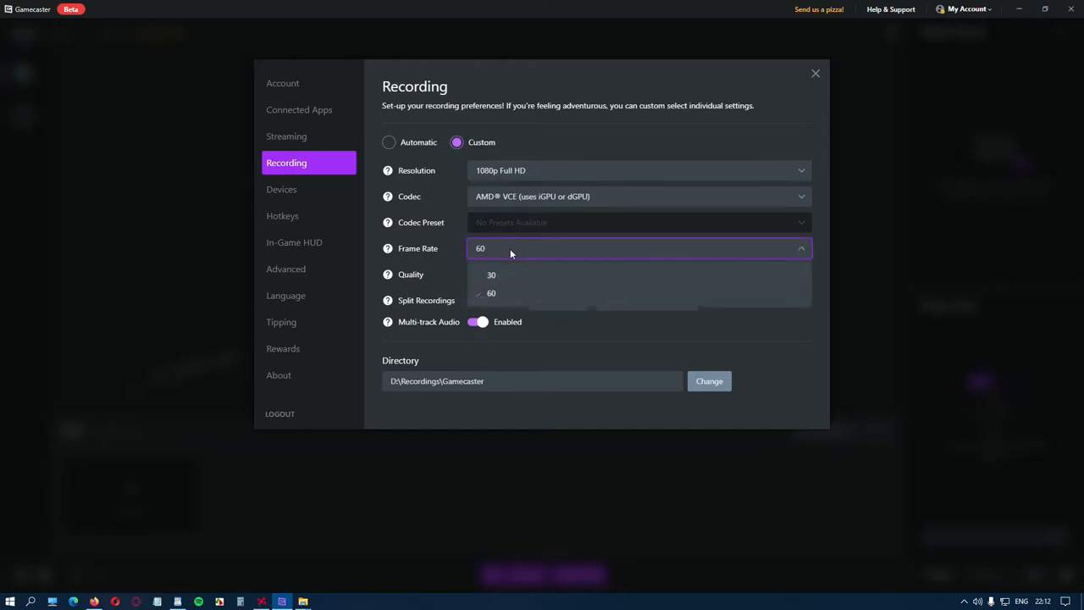
{"action": "left_click", "coordinate": [491, 293]}
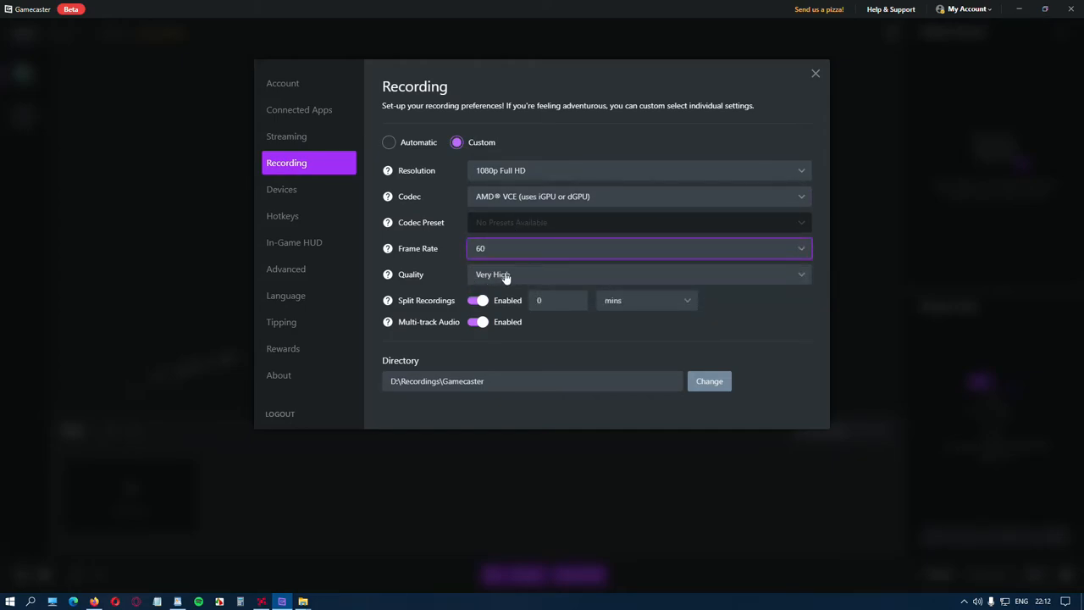
{"action": "left_click", "coordinate": [636, 273]}
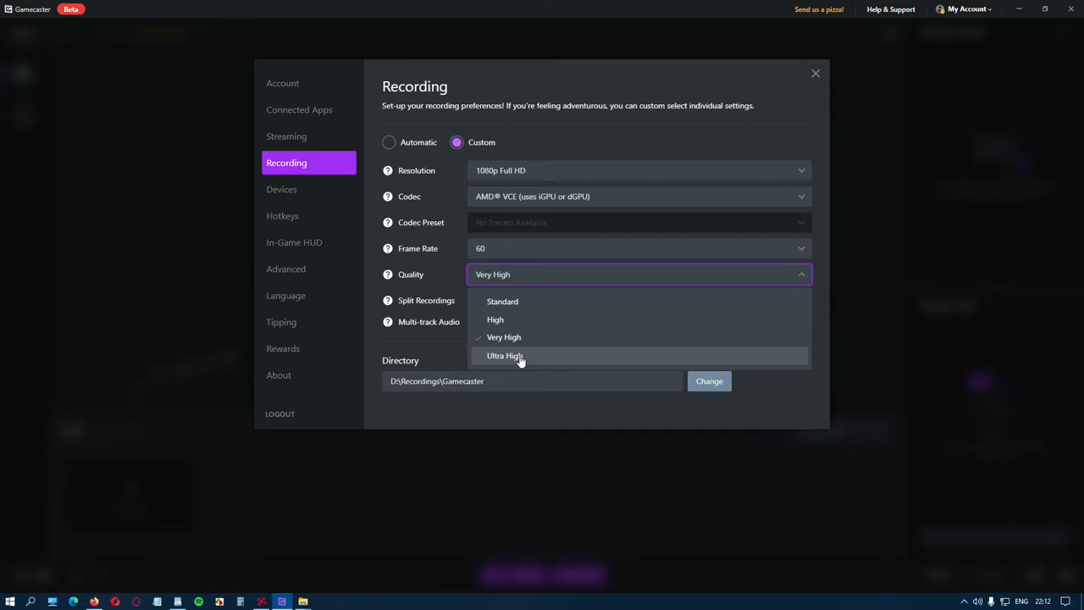
{"action": "mouse_move", "coordinate": [536, 274]}
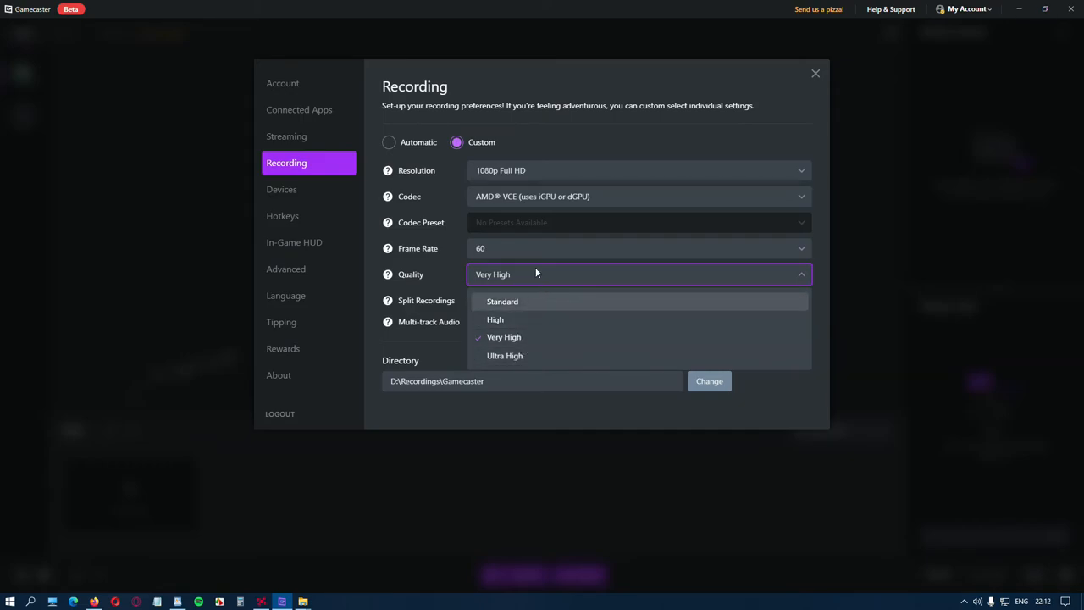
{"action": "mouse_move", "coordinate": [533, 196]}
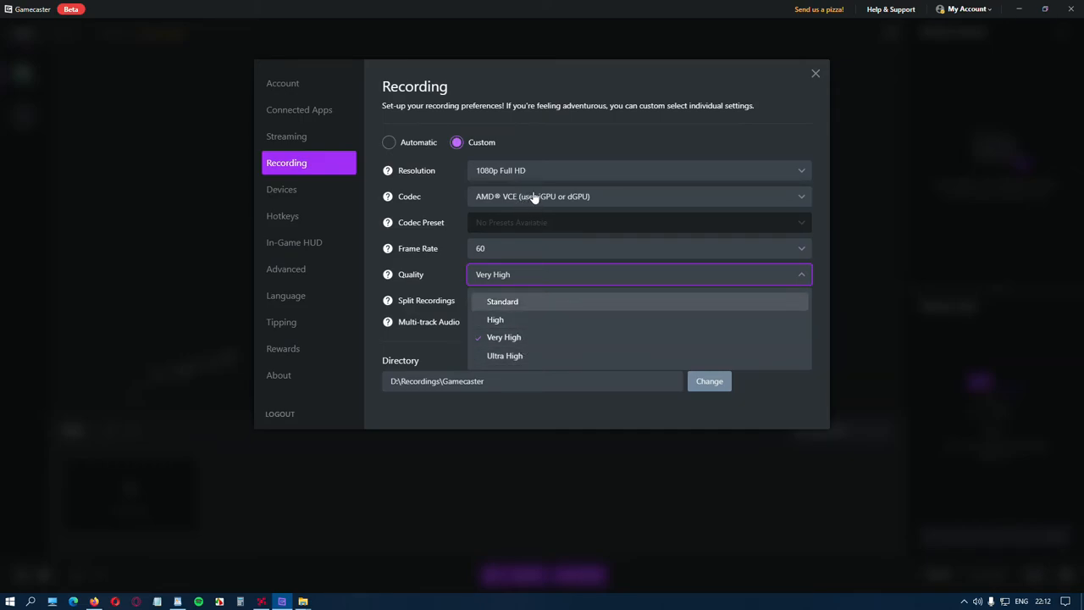
{"action": "mouse_move", "coordinate": [535, 337]}
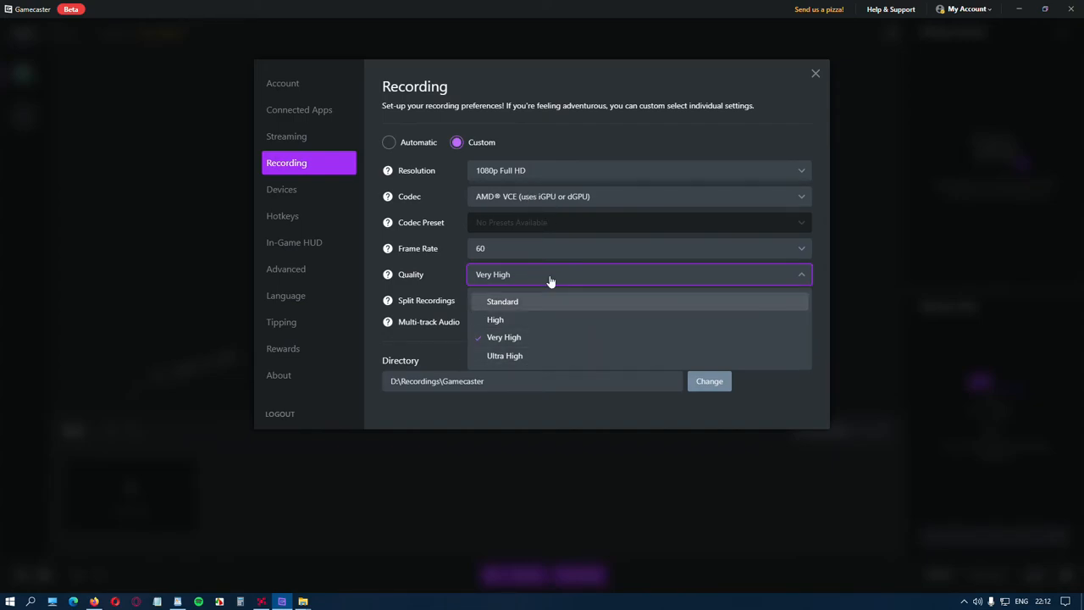
{"action": "left_click", "coordinate": [504, 337]}
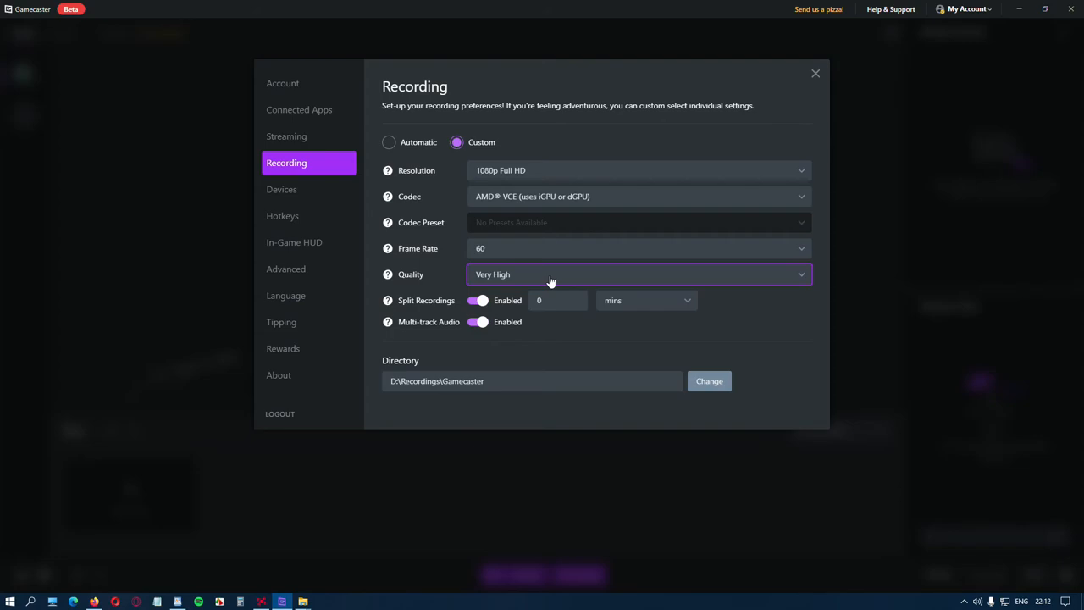
{"action": "mouse_move", "coordinate": [490, 376]}
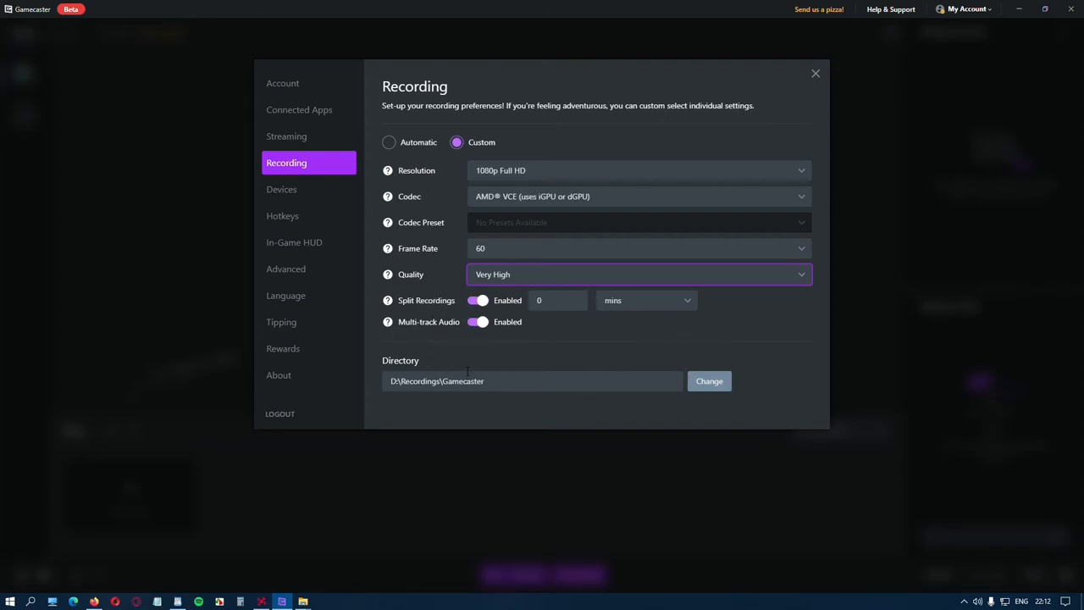
{"action": "left_click", "coordinate": [388, 141]}
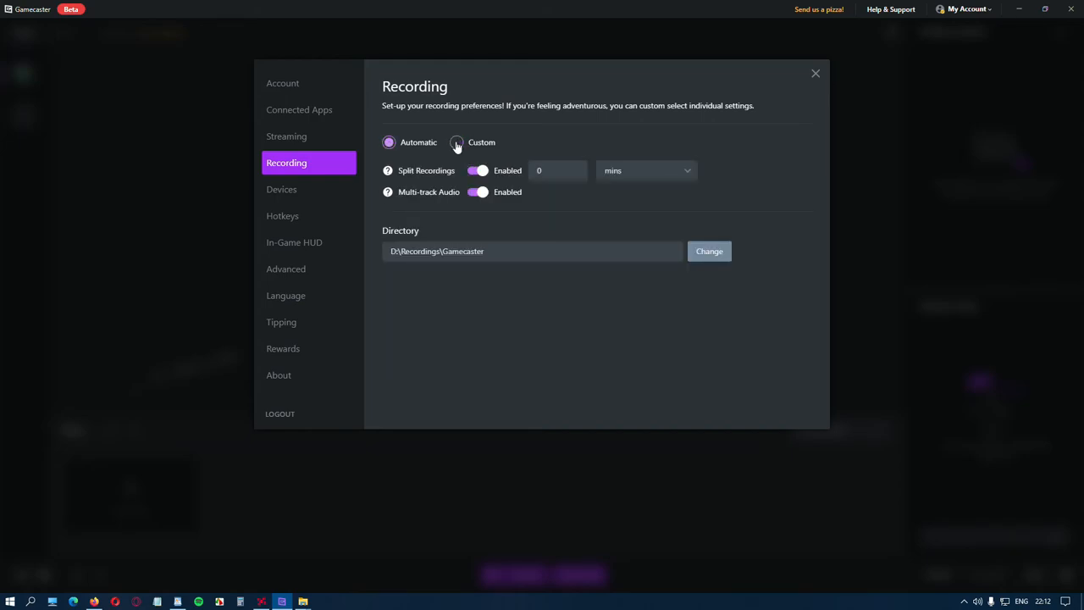